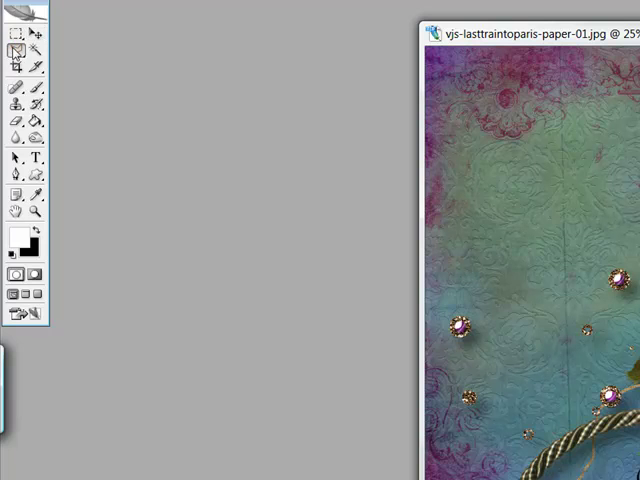
# - Split the rope frame's drop shadow onto its own layer via Layer Style > Create Layers
pyautogui.click(12, 48)
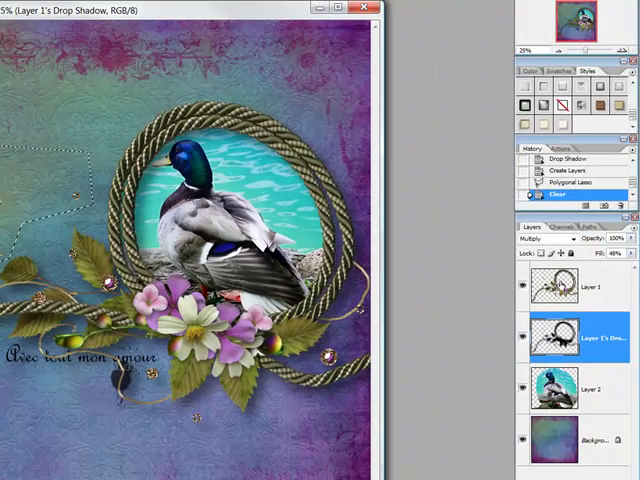
# - Cut the selected rope section of the frame onto a new layer, Layer 3
pyautogui.click(590, 288)
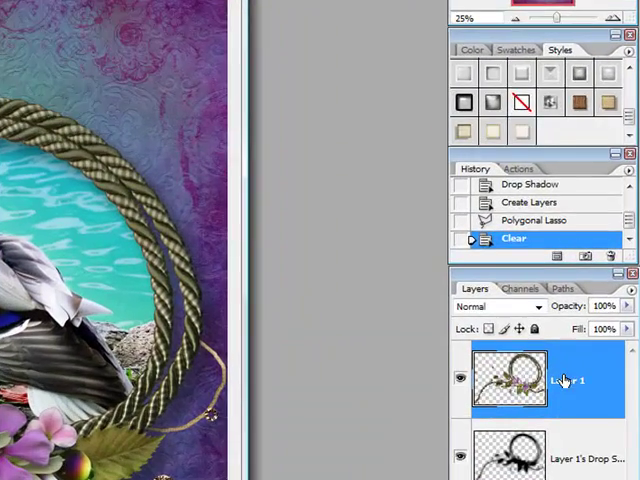
pyautogui.rightClick(564, 380)
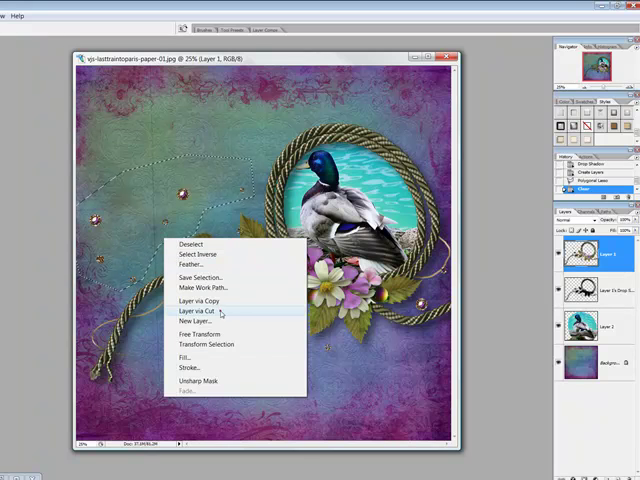
pyautogui.click(196, 310)
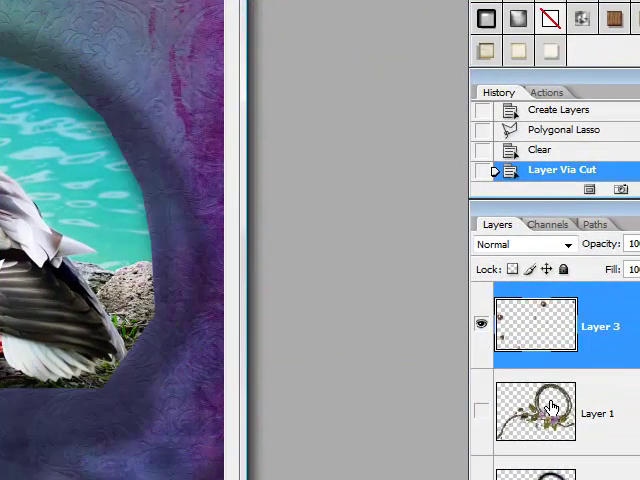
pyautogui.click(480, 410)
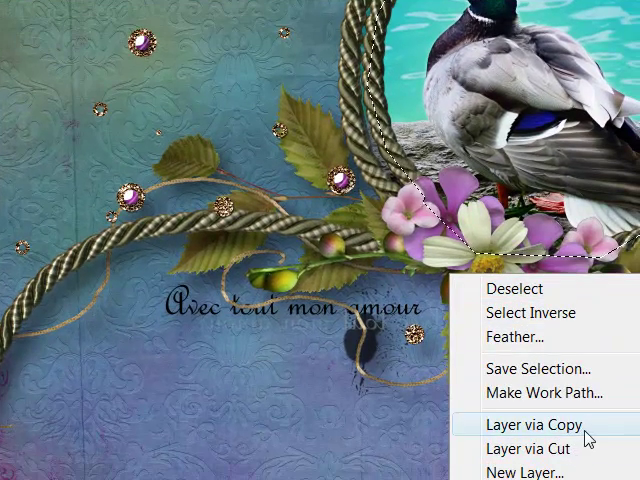
pyautogui.moveTo(536, 448)
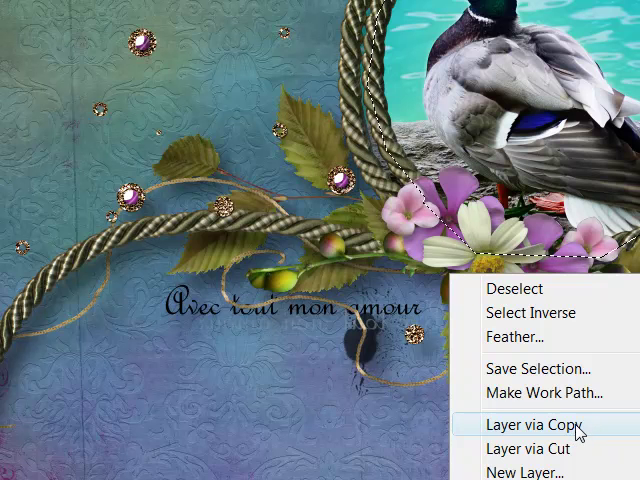
# - Copy the selected rope-and-leaves piece onto a new layer, Layer 4
pyautogui.click(526, 424)
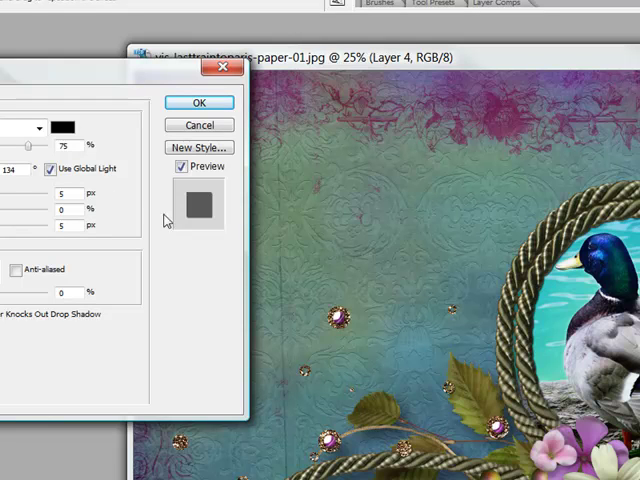
# - Uncheck Use Global Light, drag Layer 4's drop shadow to a new offset, and apply it
pyautogui.click(52, 168)
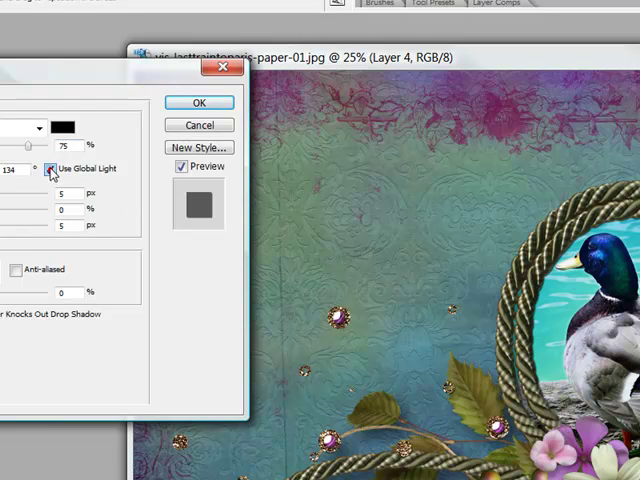
pyautogui.click(52, 168)
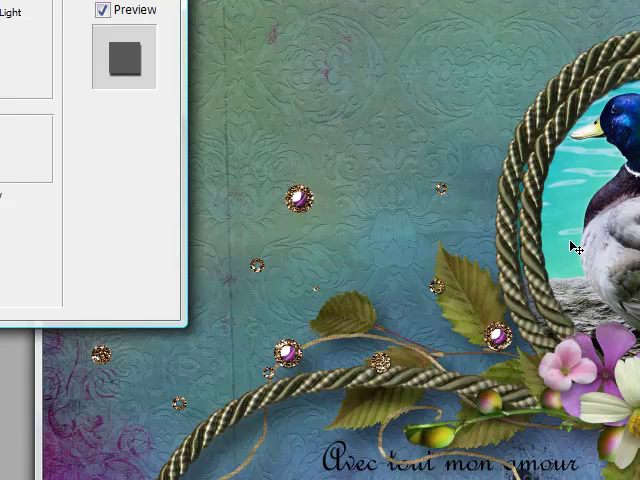
pyautogui.moveTo(476, 448)
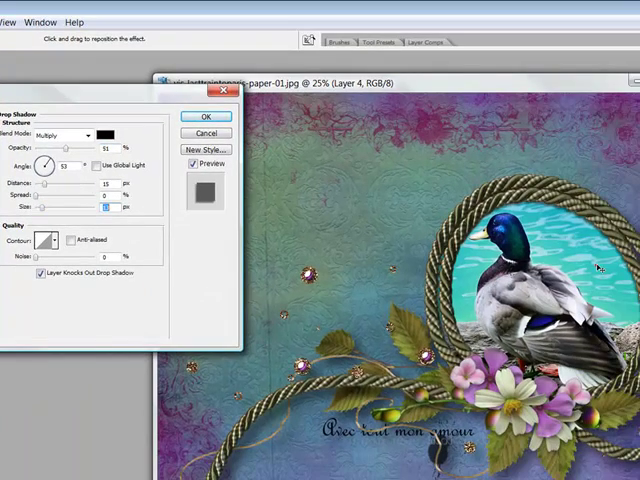
pyautogui.moveTo(48, 164); pyautogui.dragTo(46, 168)
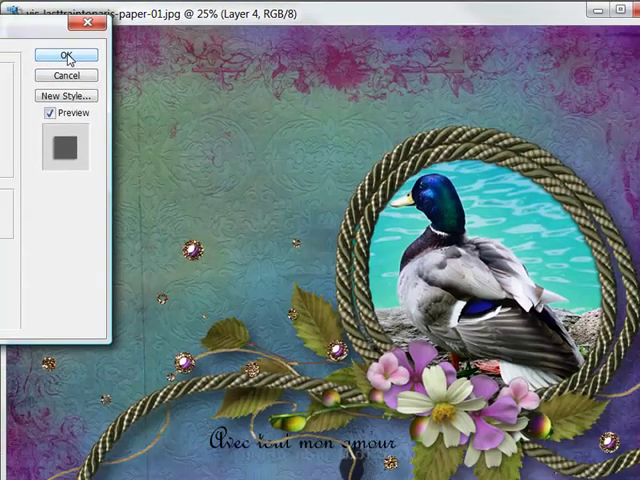
pyautogui.click(66, 56)
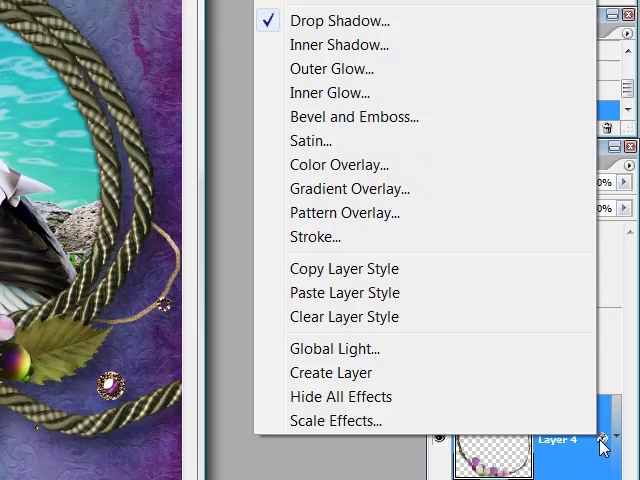
pyautogui.moveTo(618, 448)
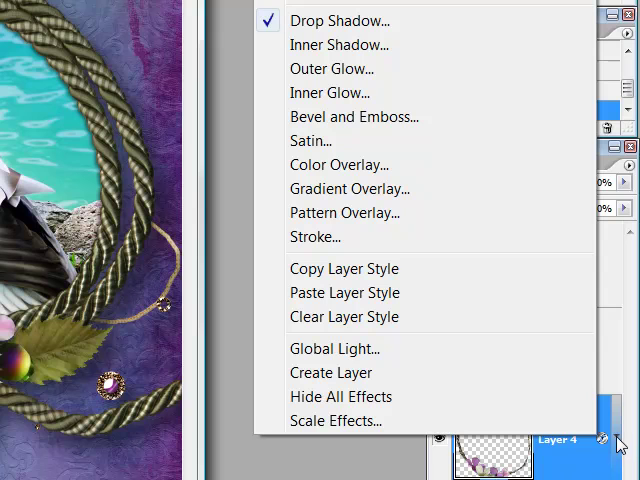
pyautogui.moveTo(600, 444)
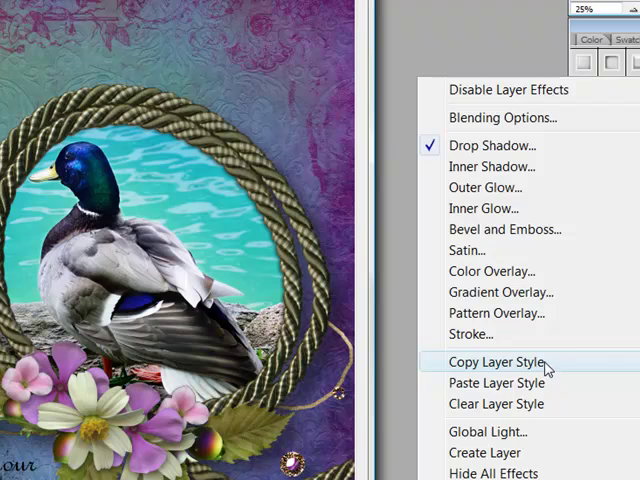
# - Copy Layer 4's drop shadow style and paste it onto Layer 3
pyautogui.click(490, 360)
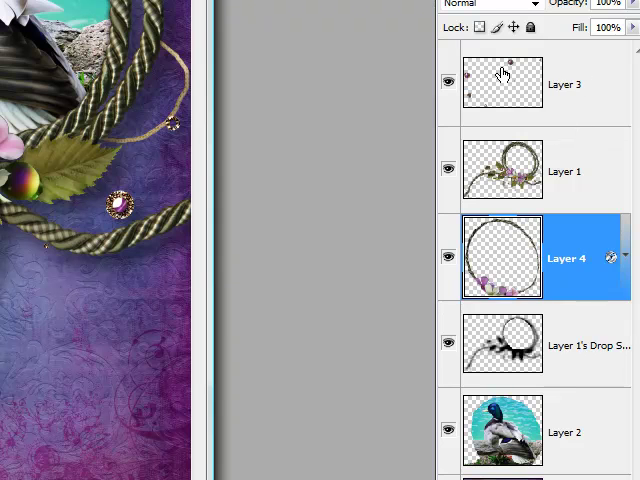
pyautogui.click(564, 84)
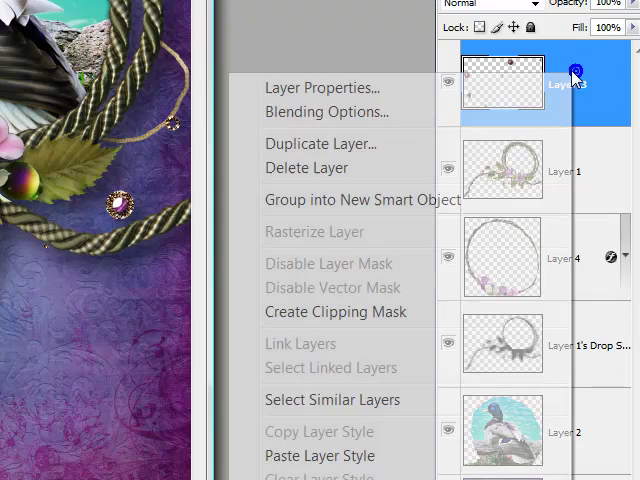
pyautogui.moveTo(320, 456)
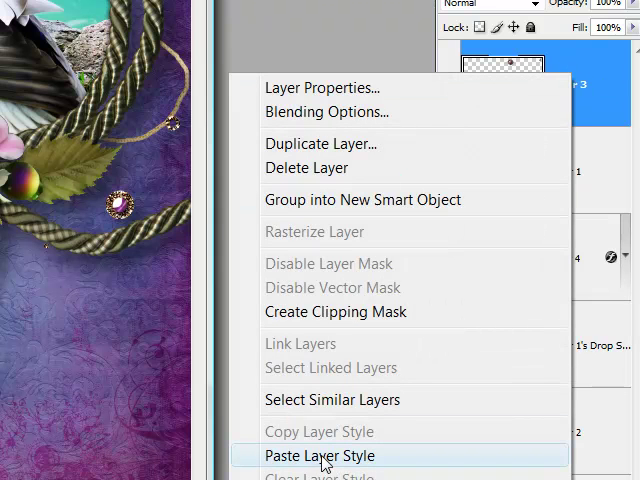
pyautogui.click(320, 456)
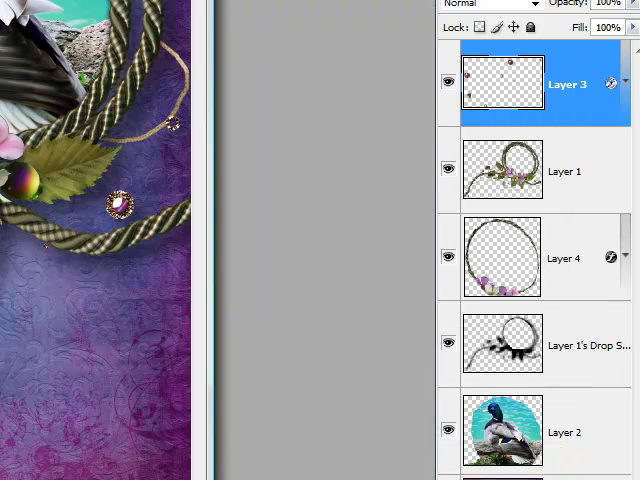